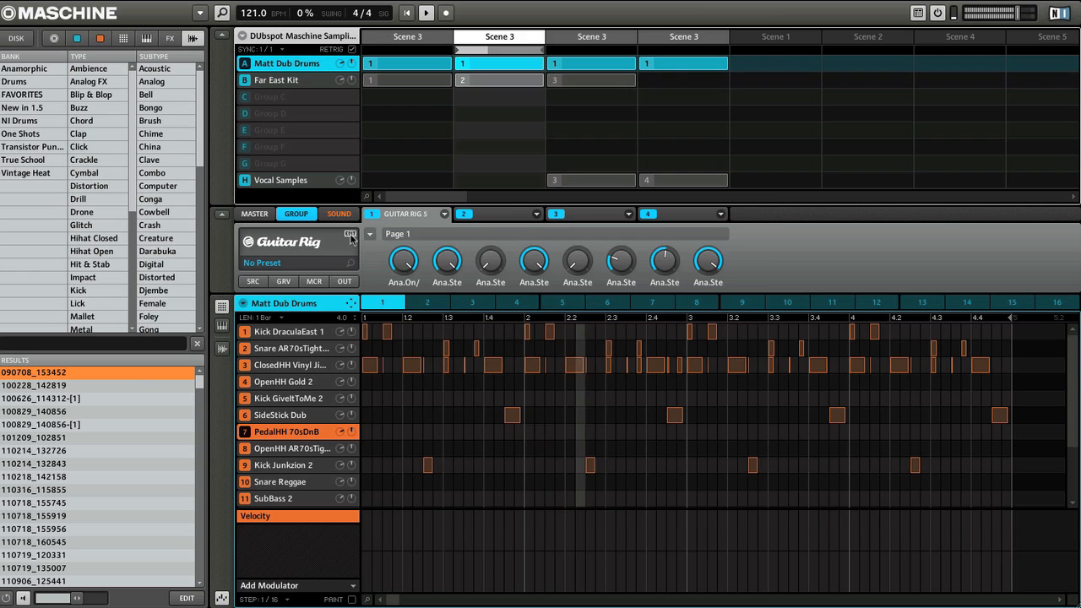
- Show scene 3 and the Vocal Samples group with its four sample sounds and pattern
click(349, 233)
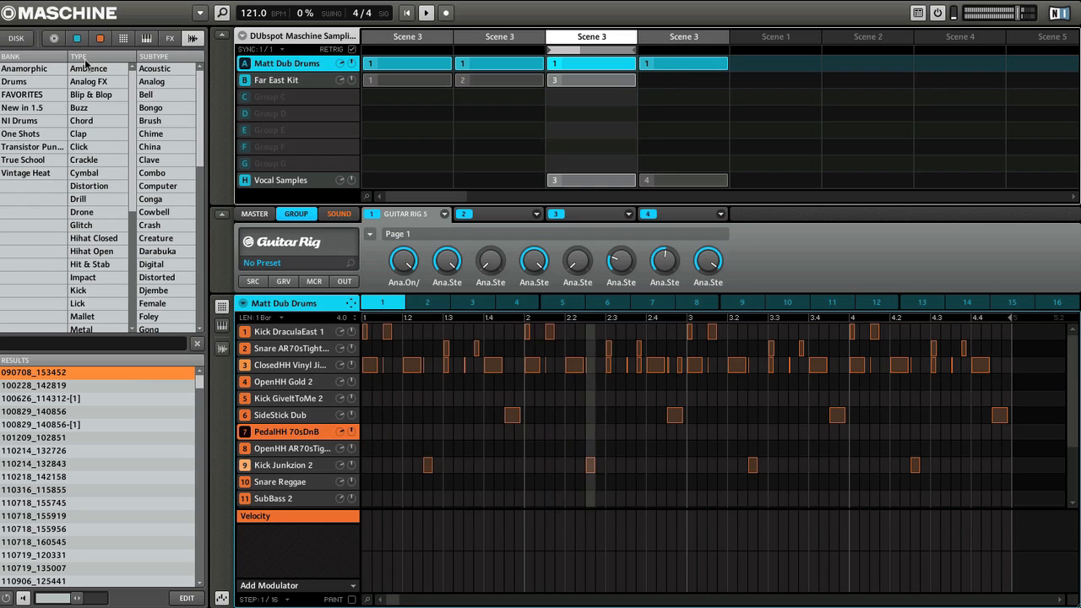
click(281, 179)
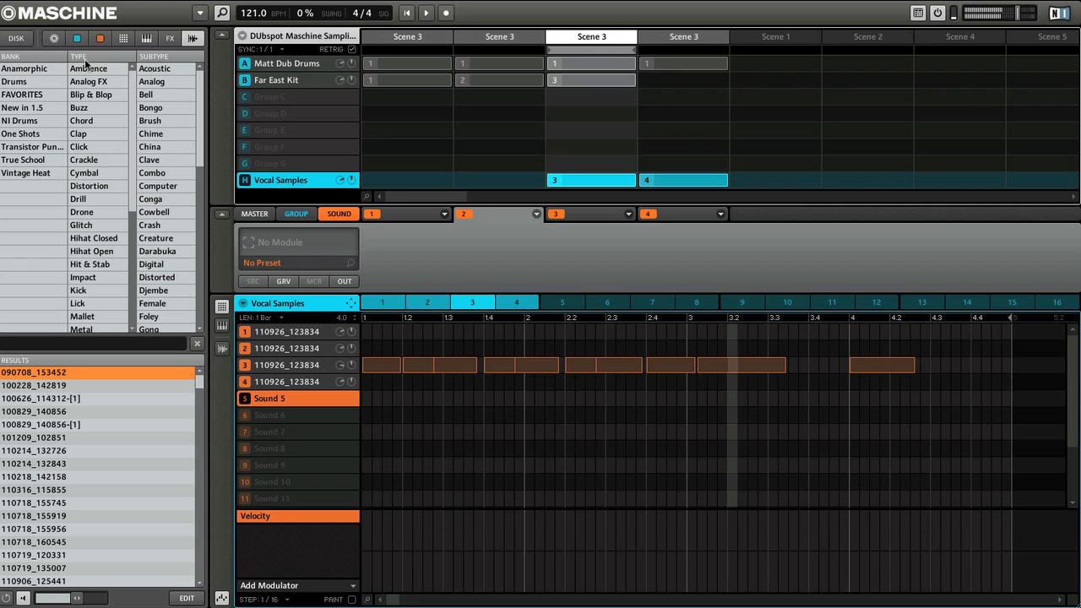
- Load a Sampler on the vocal sound and view the 110926_123834-(1).wav waveform
click(287, 64)
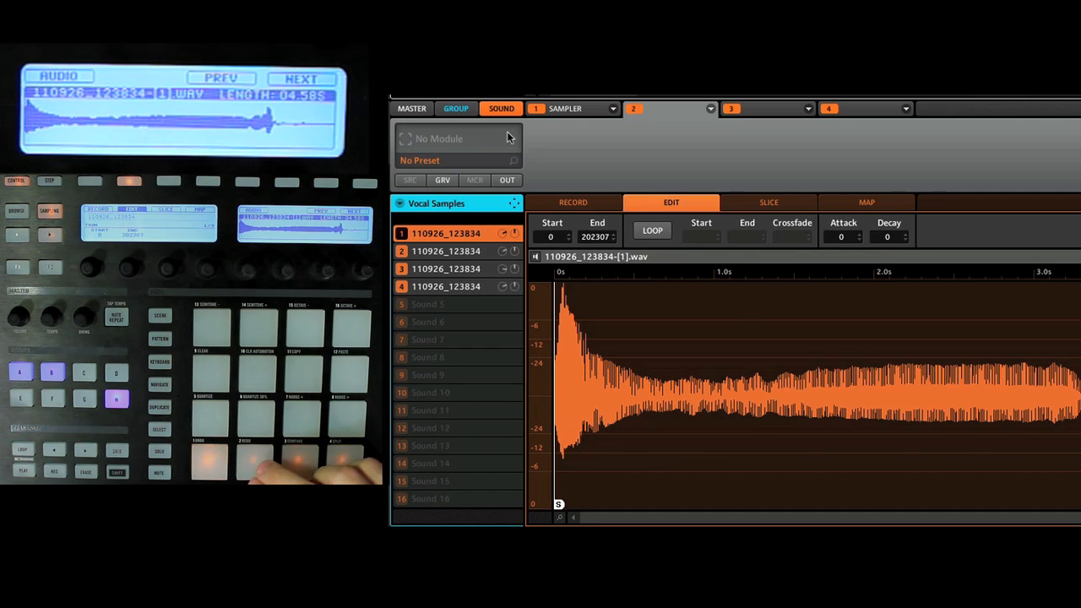
- Make a fifth vocal sound with the sample trimmed to 83952–125987
click(446, 250)
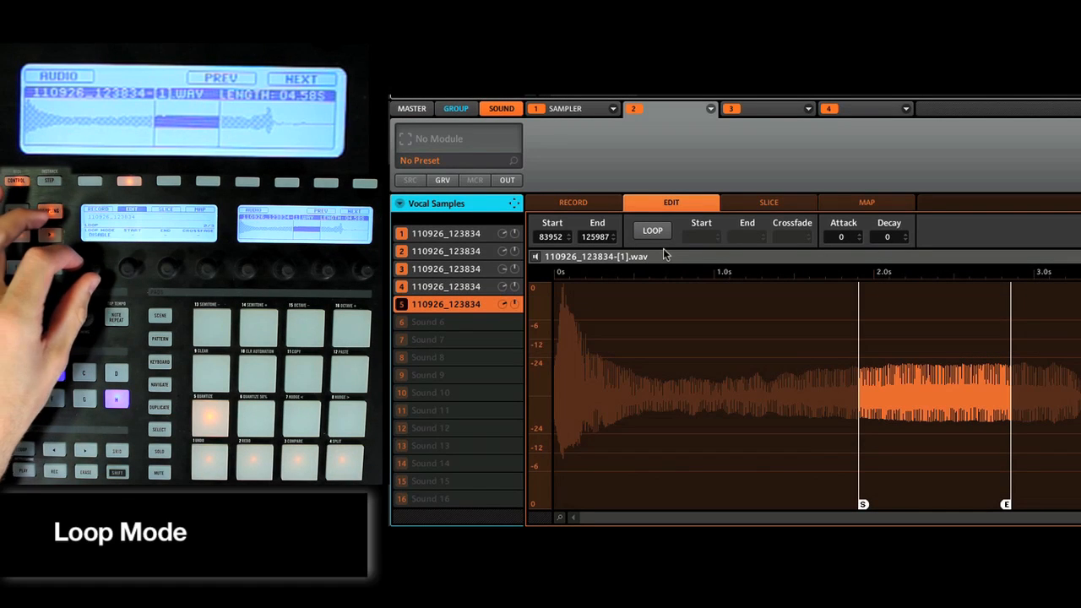
- Turn looping on for the fifth sound between 125357 and 125823 with no crossfade
click(652, 229)
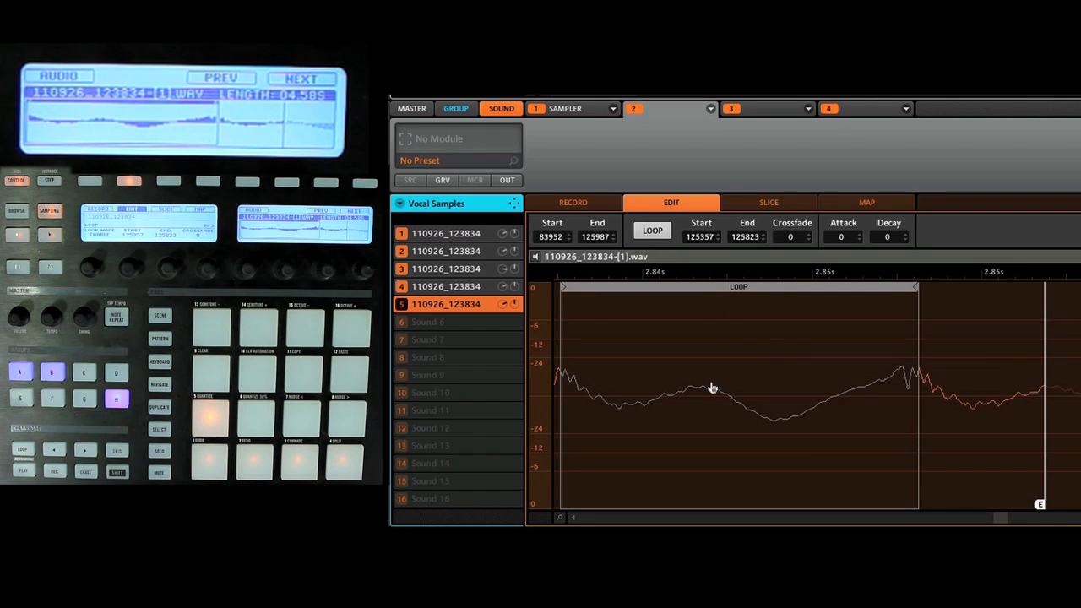
mouse_move(908, 382)
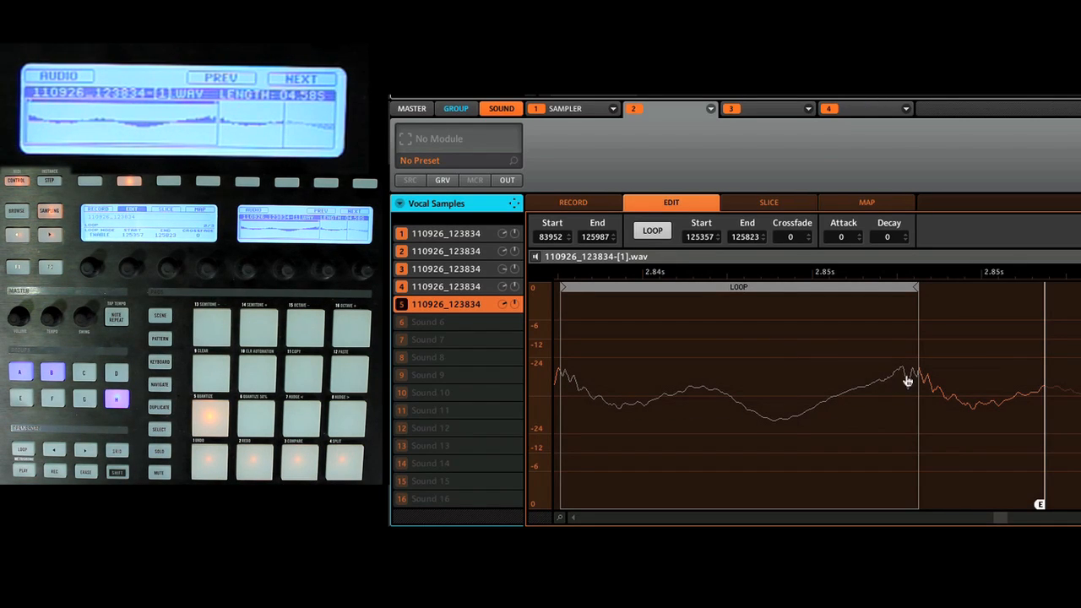
mouse_move(716, 419)
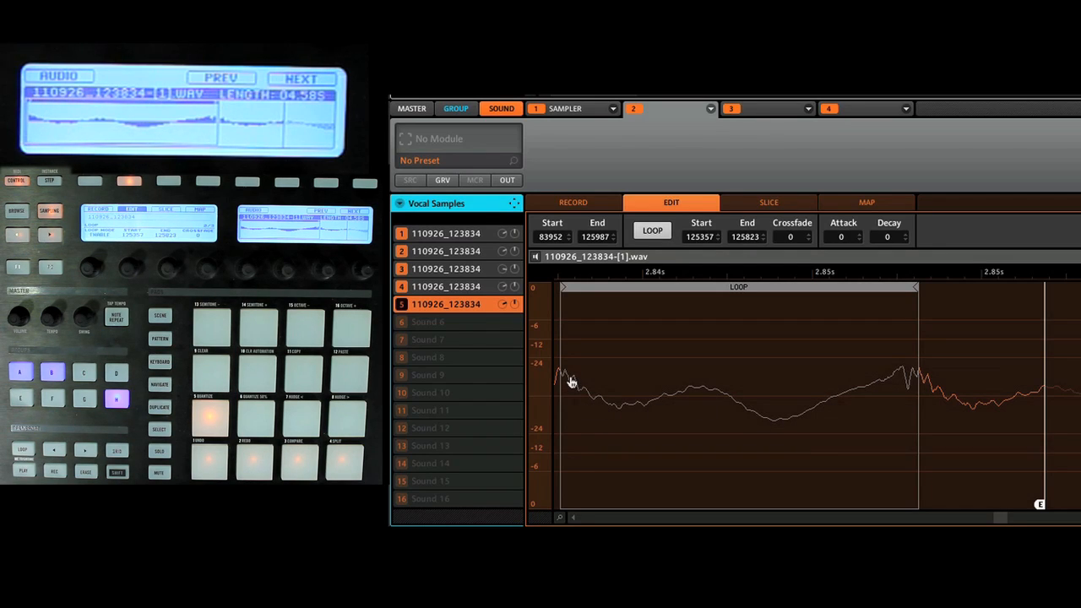
mouse_move(872, 398)
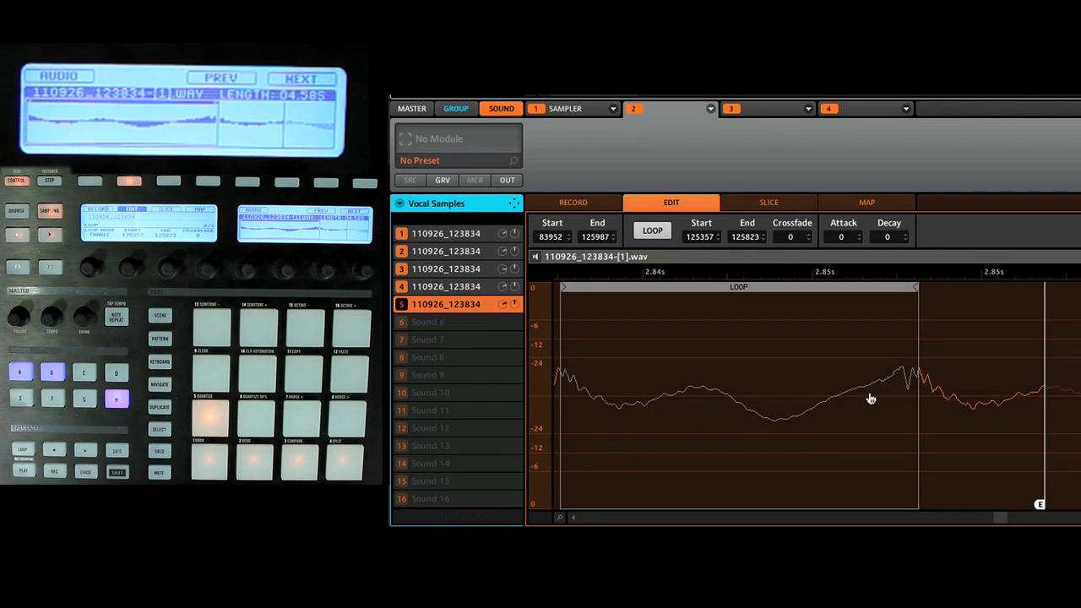
mouse_move(874, 399)
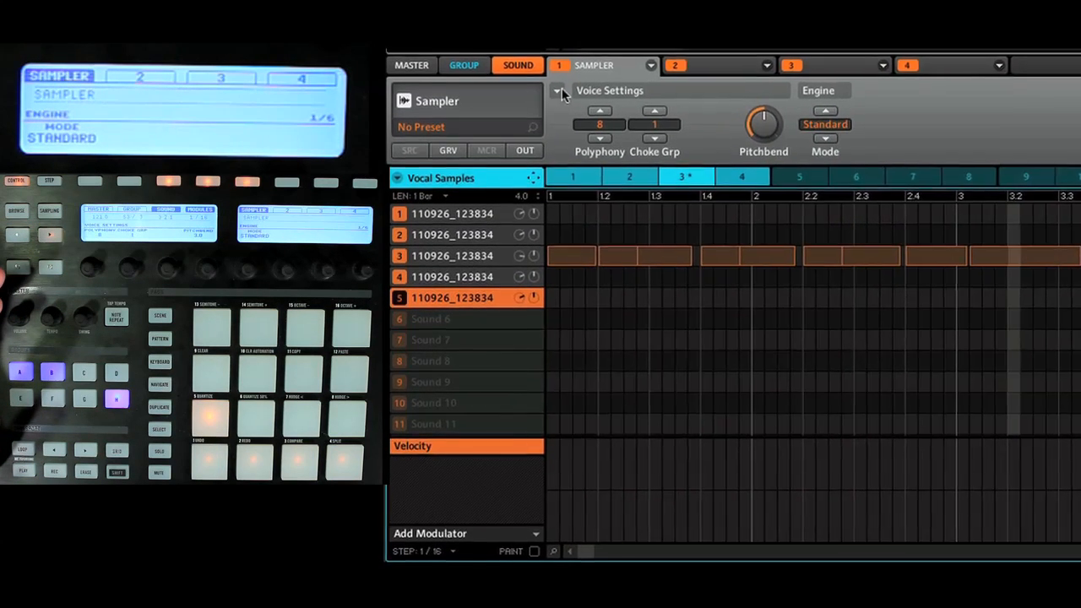
- Show the sampler's parameter page list with envelope, filter, modulation and LFO pages
click(561, 91)
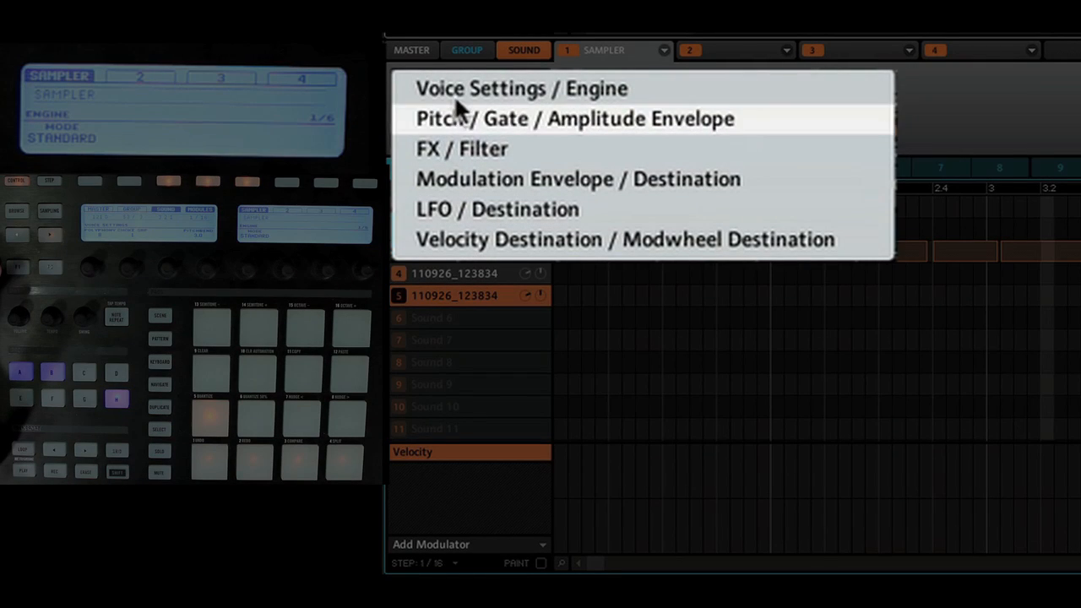
click(520, 88)
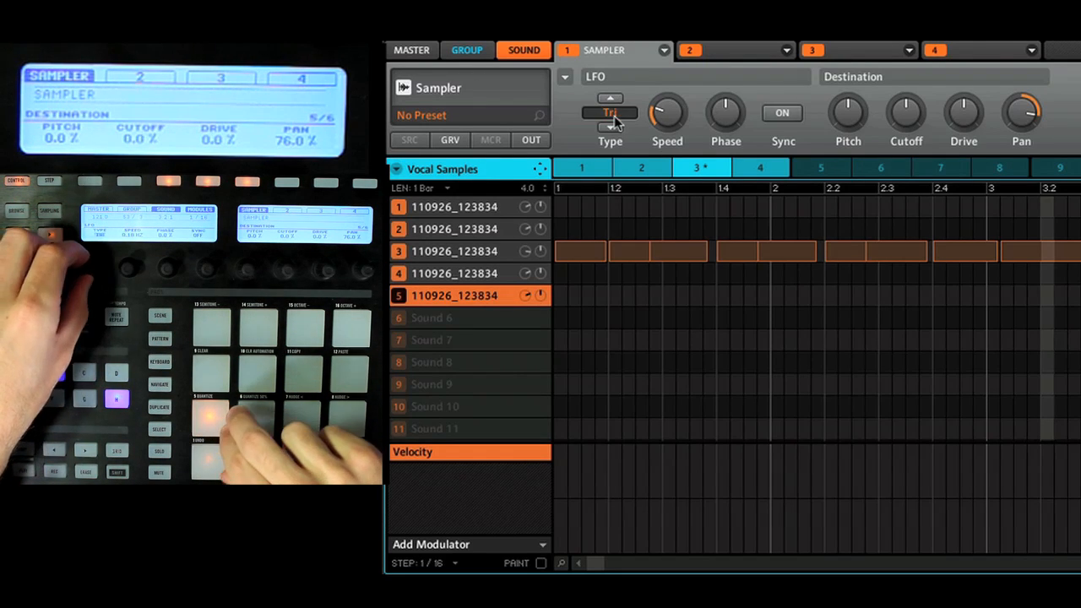
- Change the LFO waveform type feeding the pan destination at 76 percent
click(610, 97)
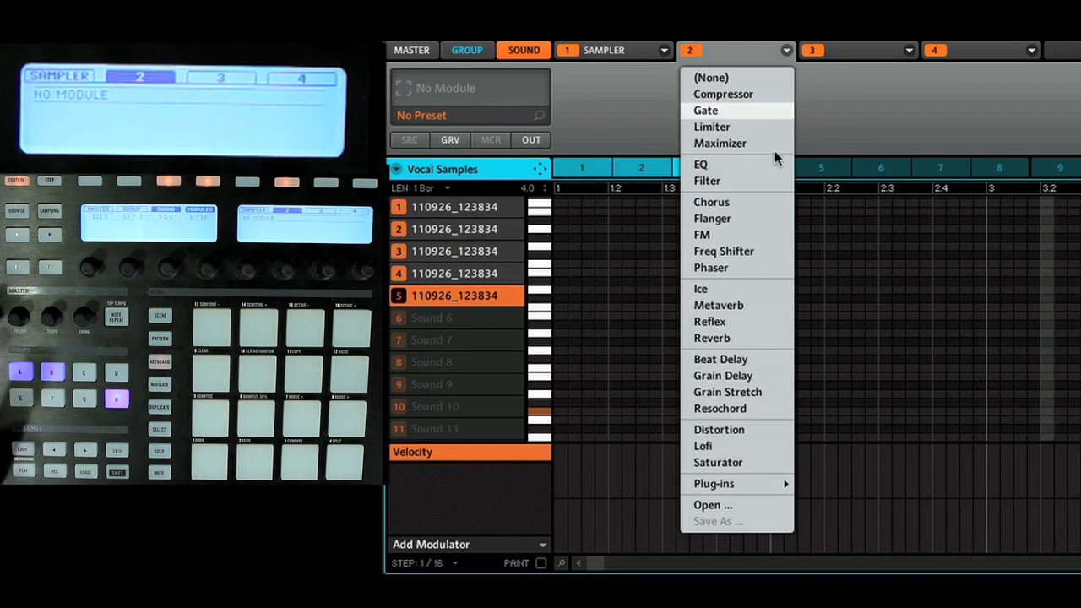
mouse_move(746, 409)
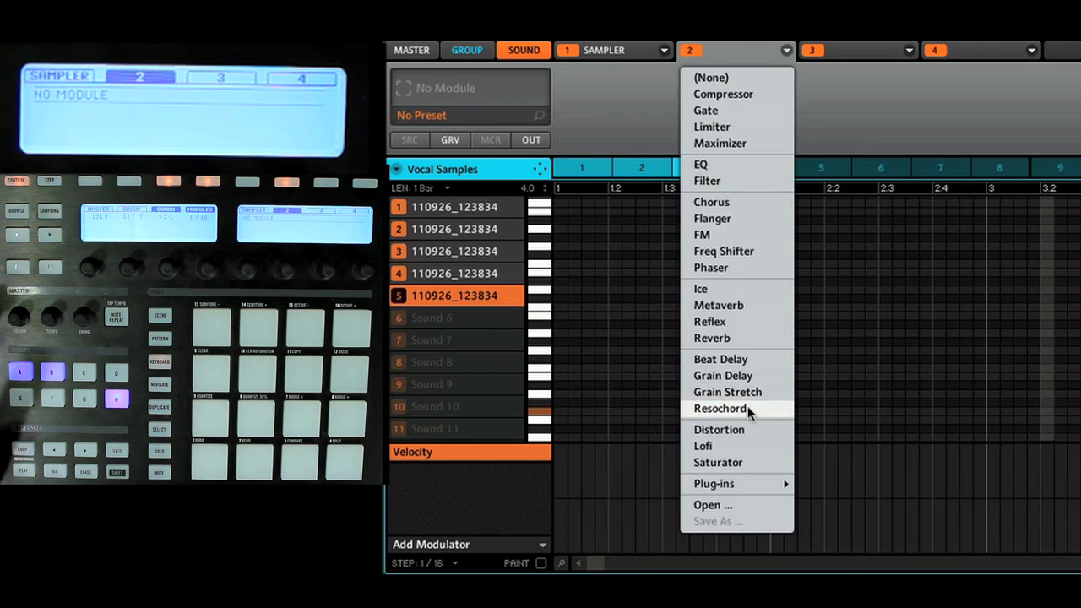
- Put a Resochord effect in the second effect slot, in Chord mode
click(719, 407)
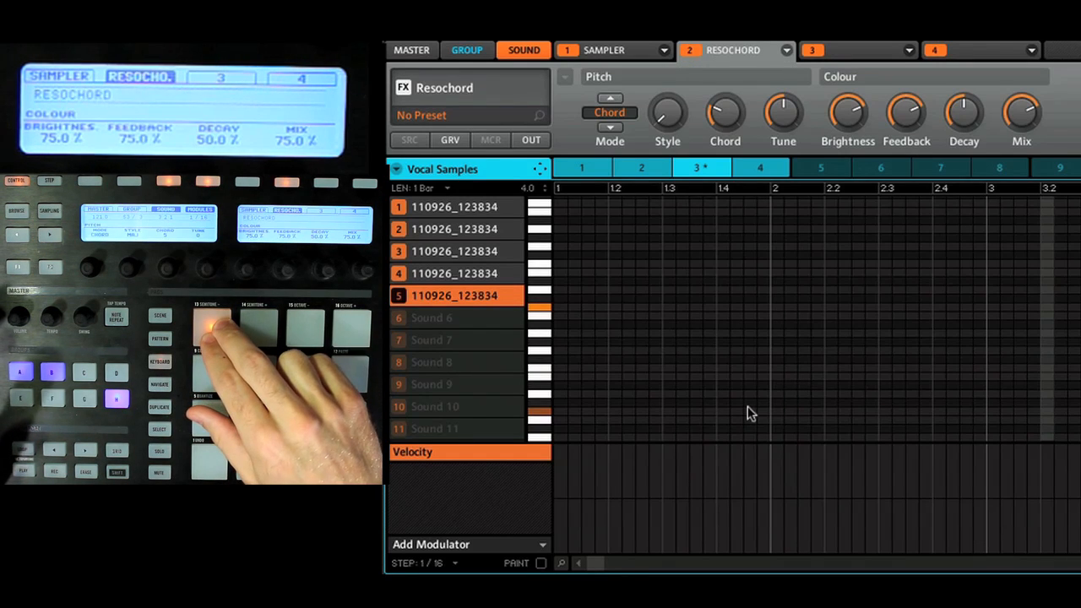